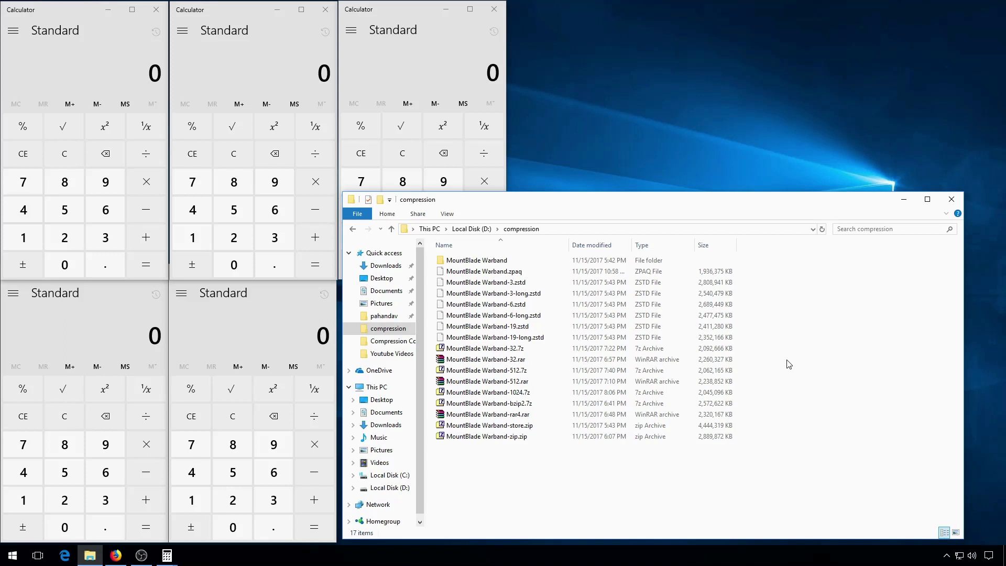
pyautogui.moveTo(776, 371)
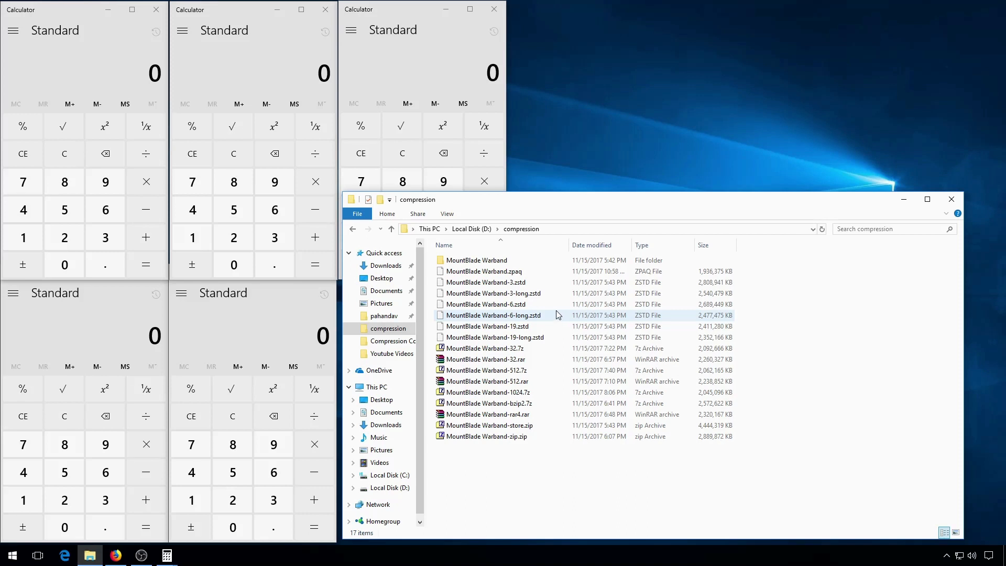
# - Bring up the Advanced Attributes for the MountBlade Warband folder from its Properties
pyautogui.click(476, 260)
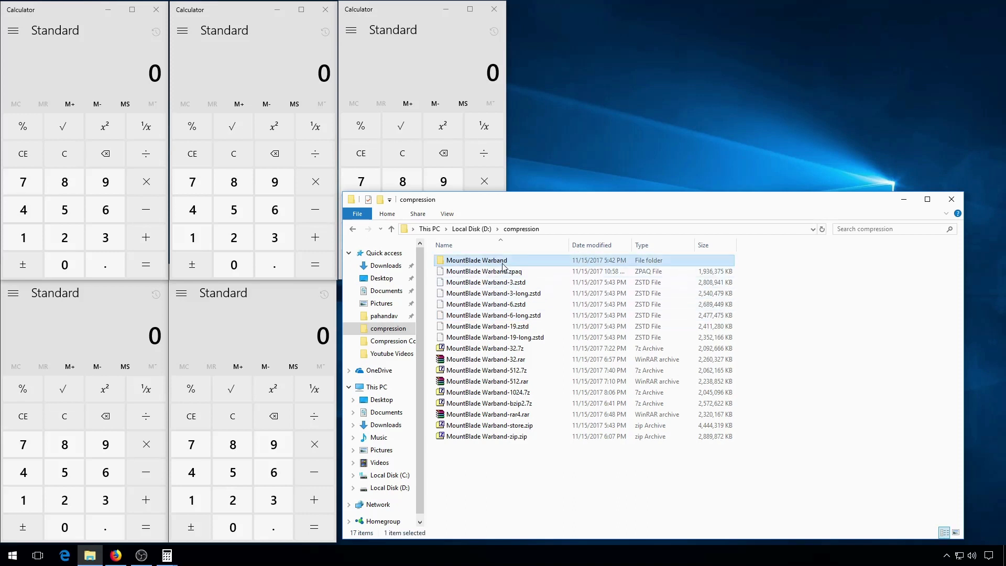
pyautogui.rightClick(476, 260)
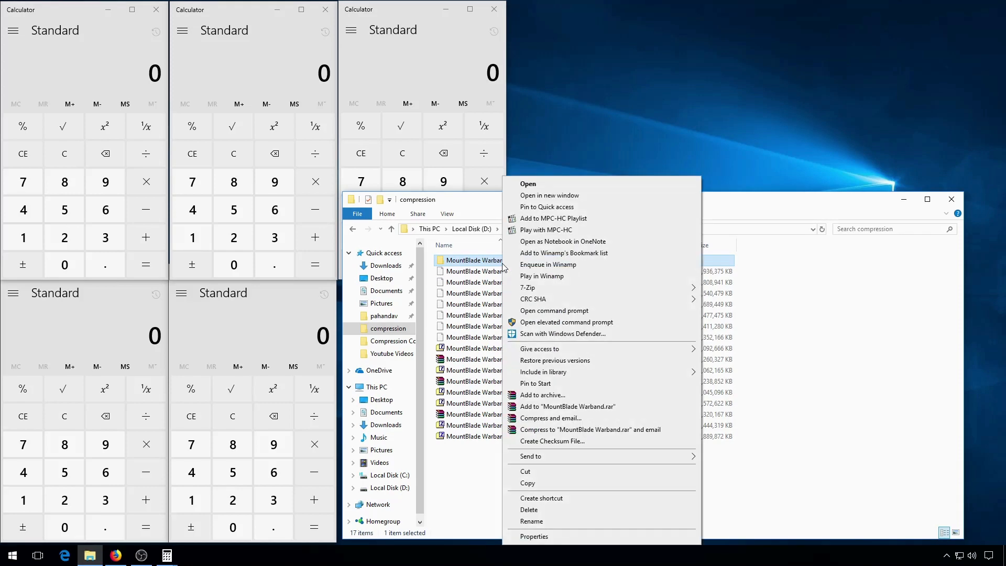
pyautogui.moveTo(567, 533)
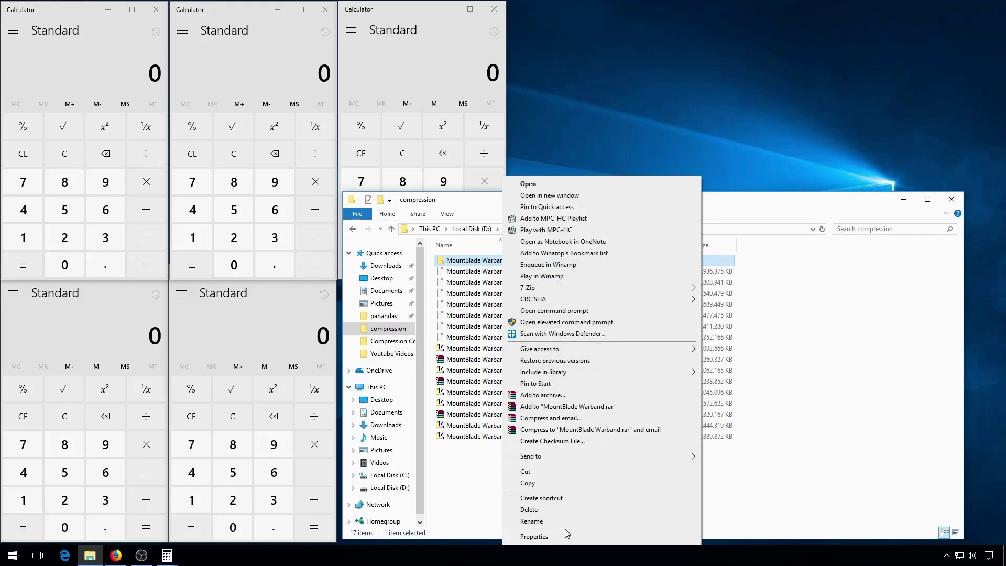
pyautogui.click(533, 535)
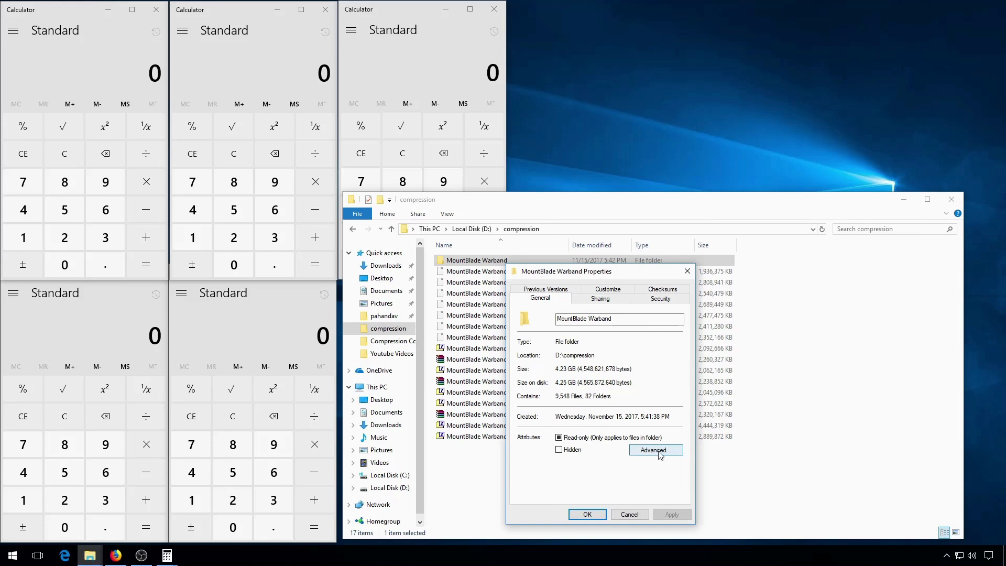
pyautogui.click(654, 449)
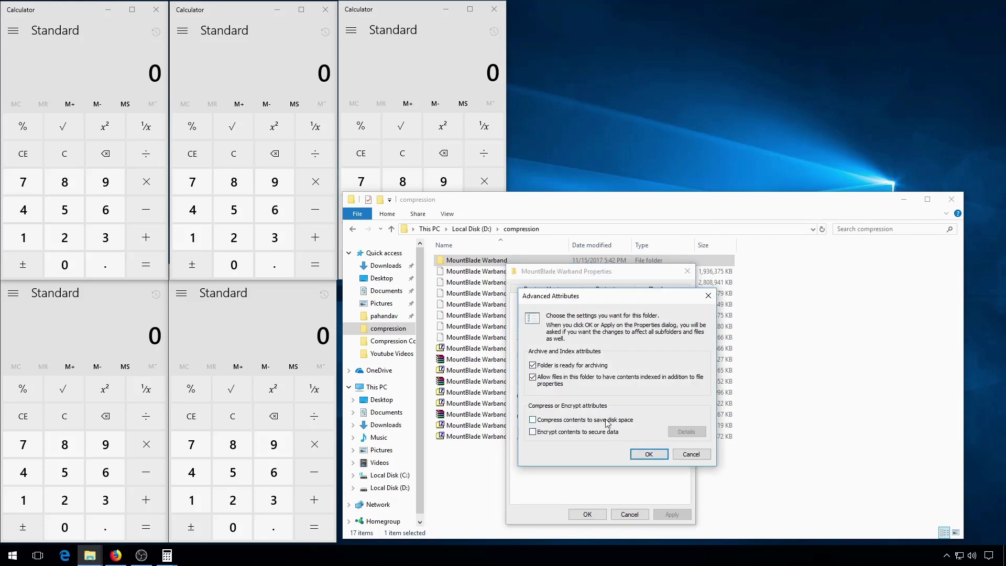
# - Enable 'Compress contents to save disk space' and apply it to all subfolders and files
pyautogui.click(532, 419)
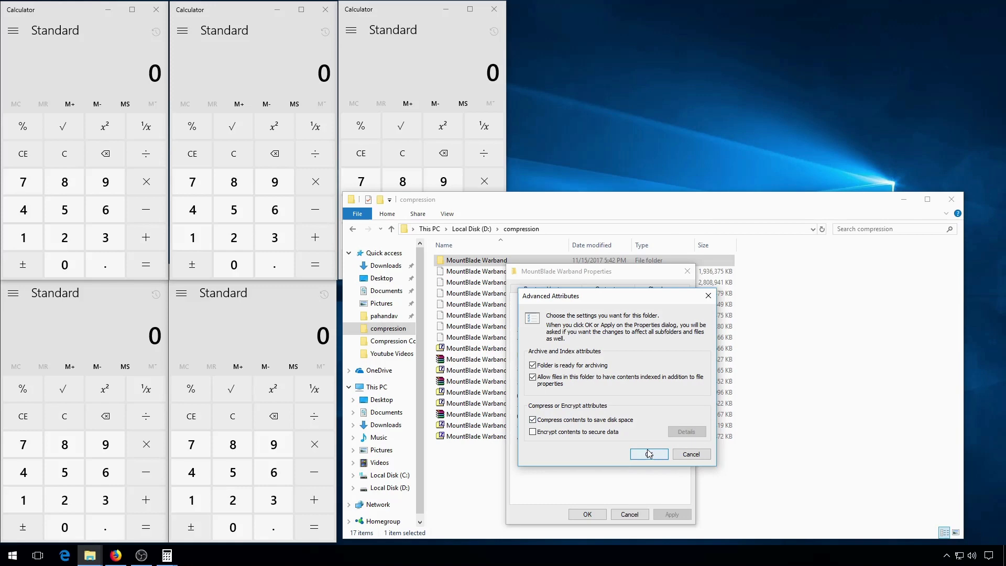
pyautogui.click(650, 454)
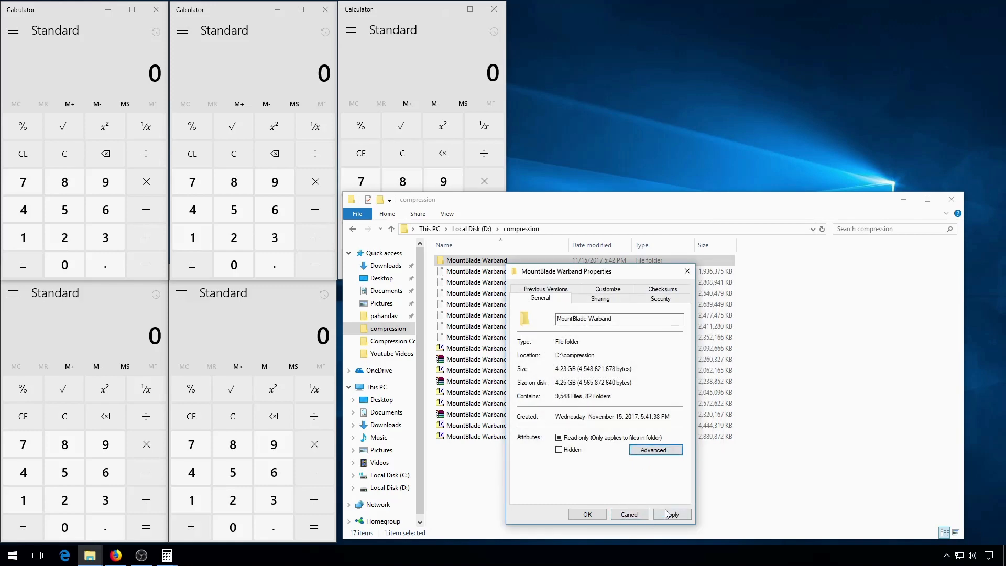
pyautogui.click(671, 513)
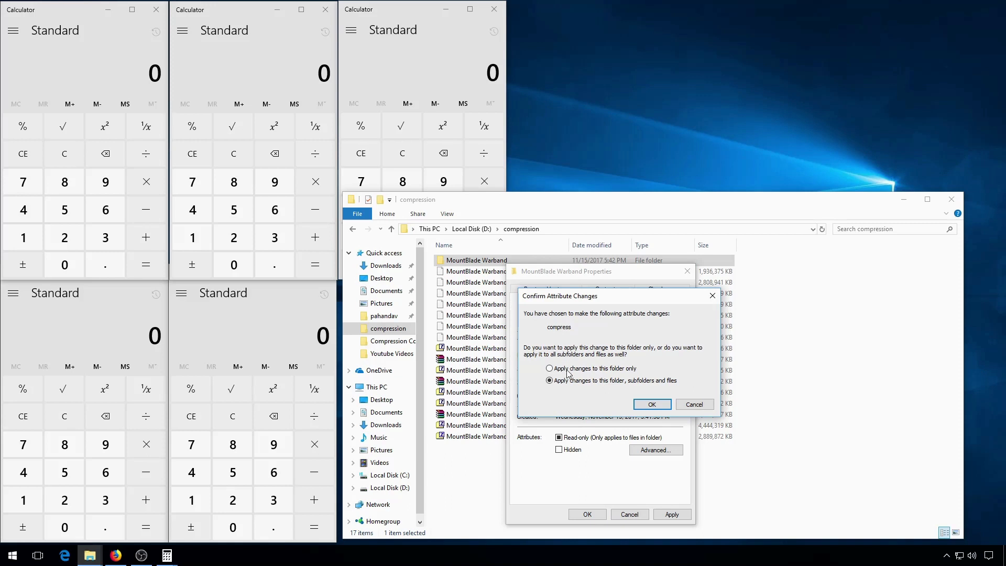
pyautogui.click(550, 379)
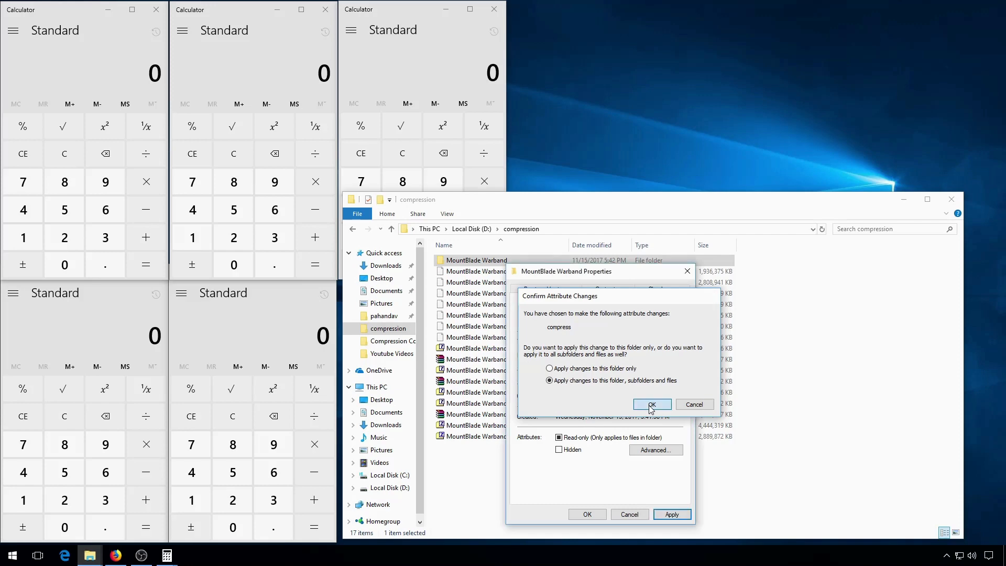
pyautogui.click(651, 403)
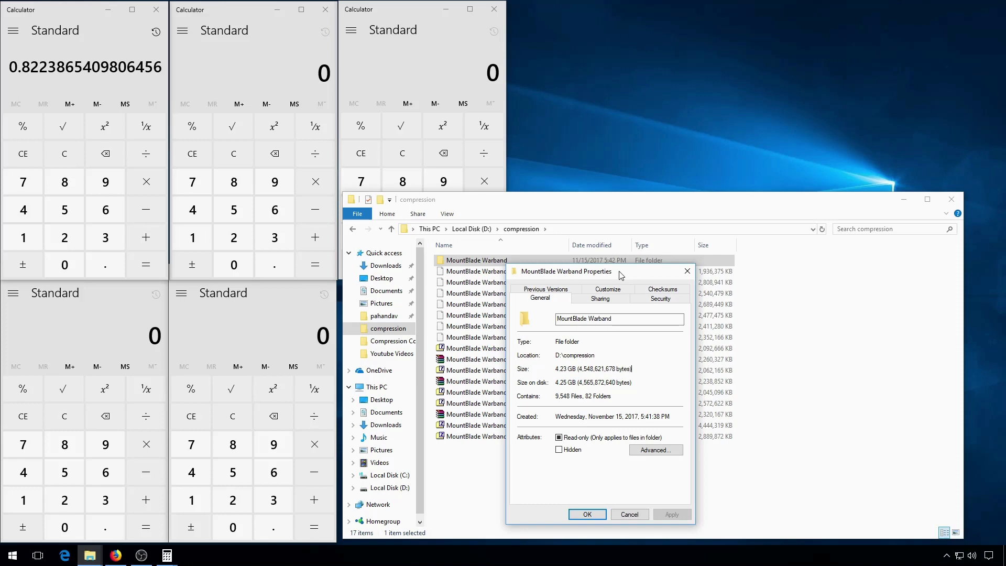
# - Download CompactGUI.exe from the releases page and save it into D:\Streaming\Working
pyautogui.click(116, 555)
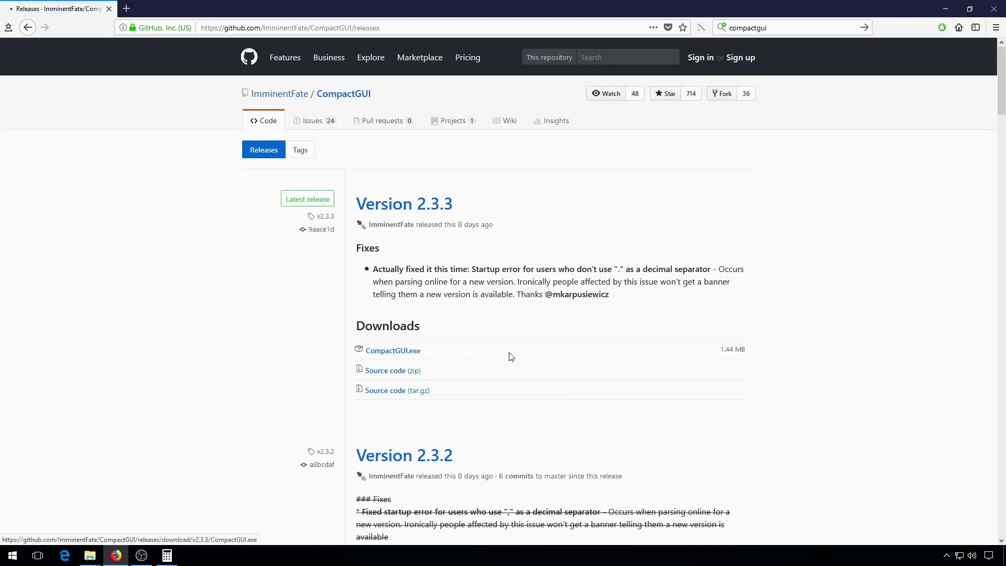
pyautogui.click(394, 350)
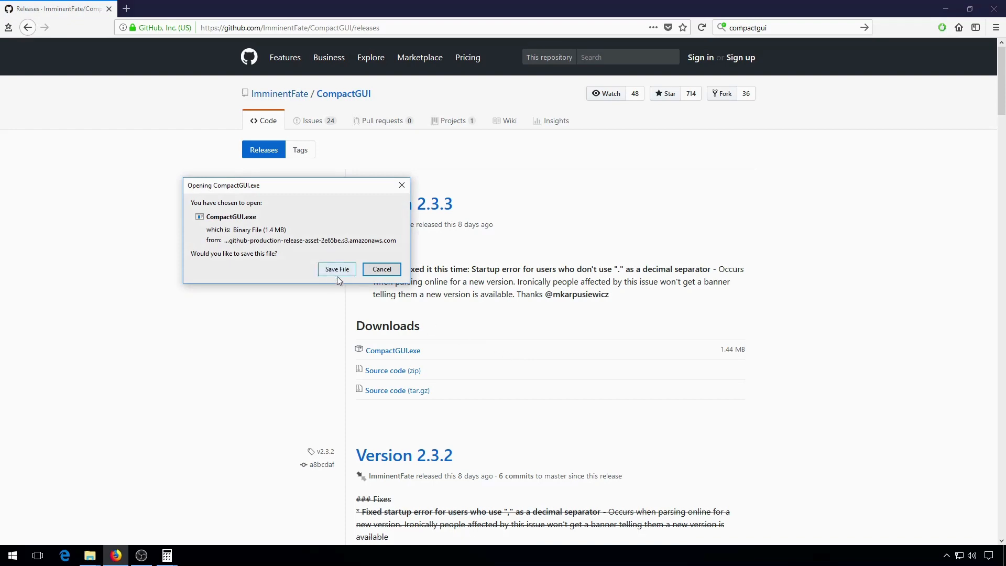
pyautogui.click(336, 269)
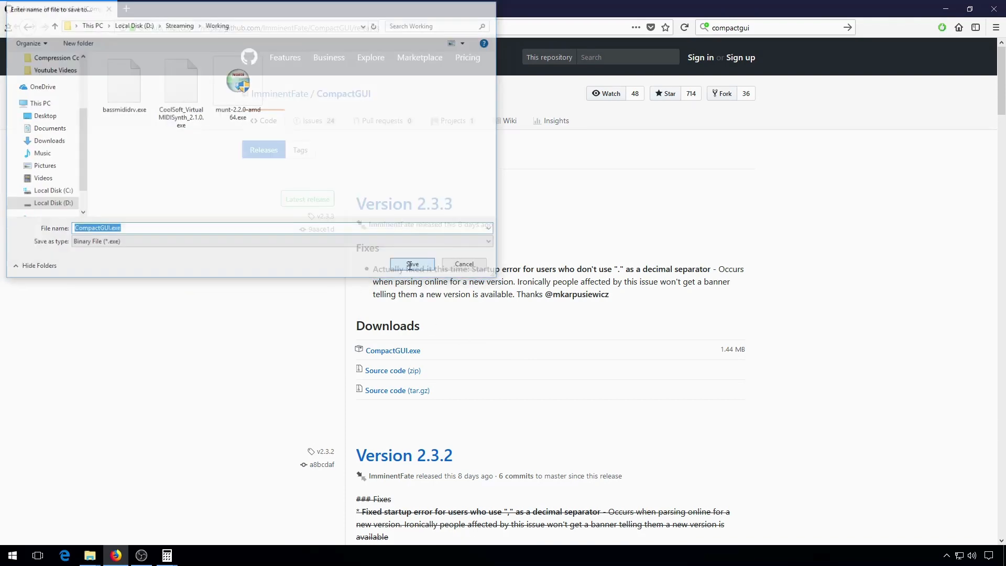
pyautogui.click(411, 264)
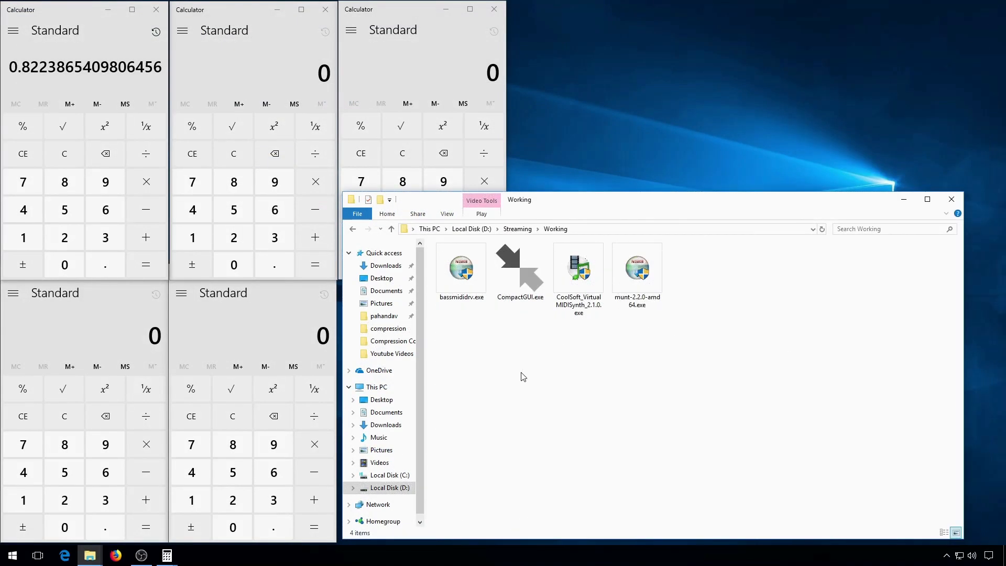
# - Launch CompactGUI.exe and start picking MountBlade Warband in D:\compression as the target folder
pyautogui.click(520, 269)
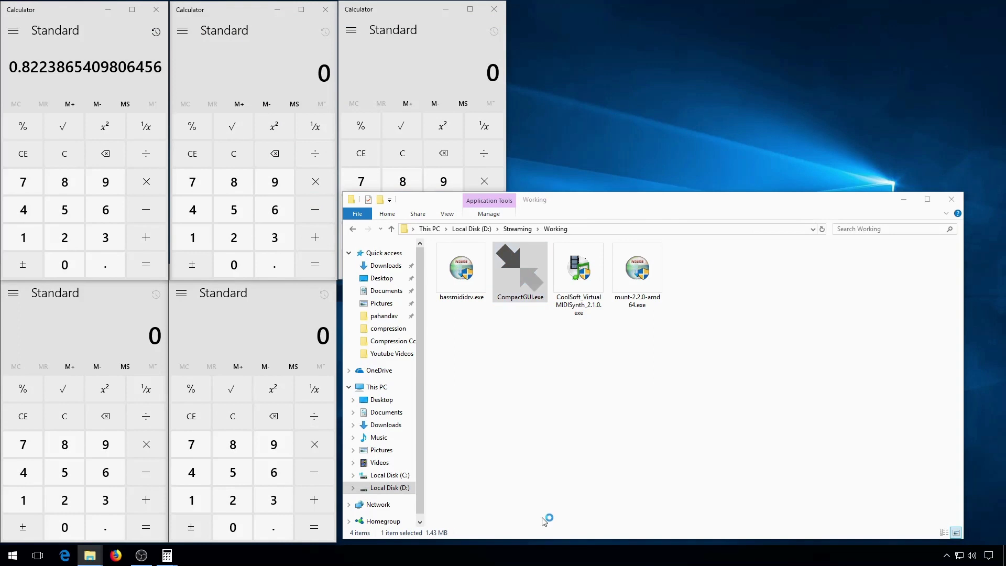
pyautogui.doubleClick(520, 267)
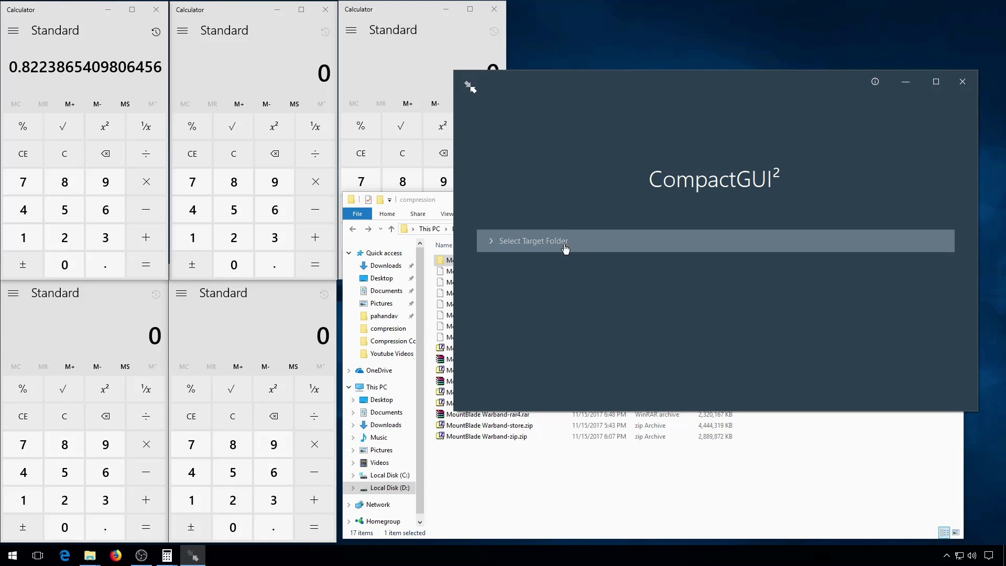
pyautogui.click(533, 241)
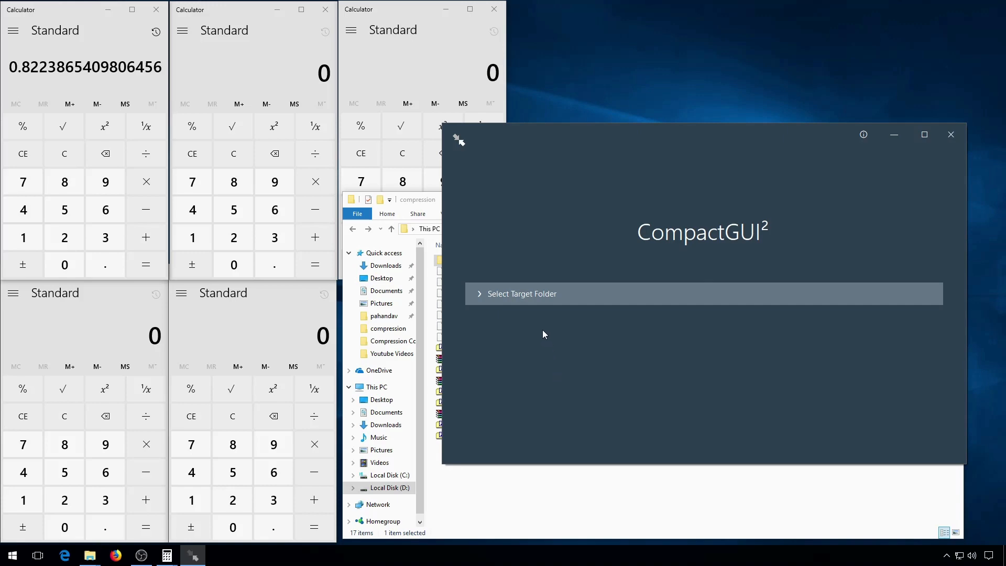
pyautogui.click(521, 294)
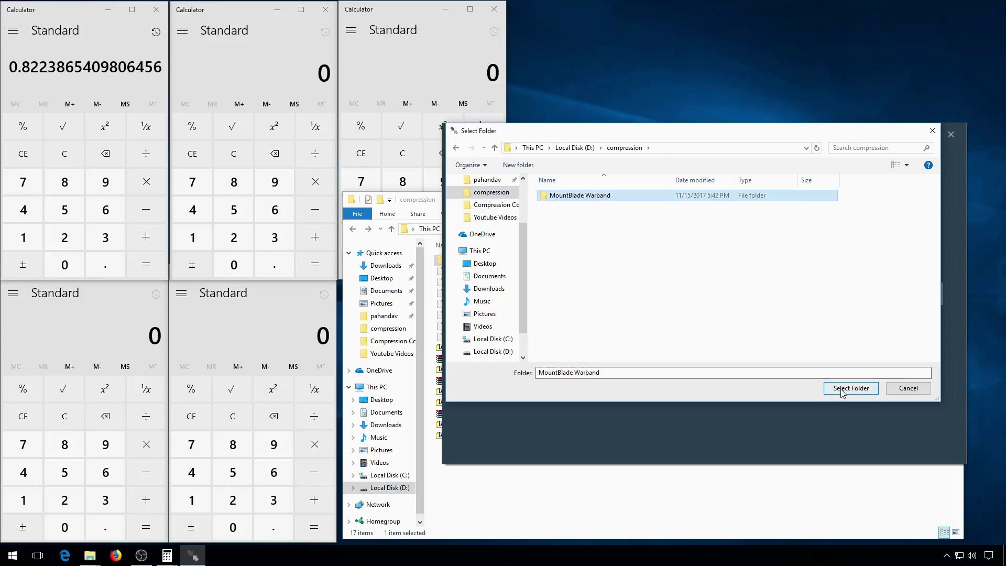
# - Compress MountBlade Warband with XPRESS4K (4.2 GB to 3.2 GB) and return to the algorithm choices
pyautogui.click(850, 388)
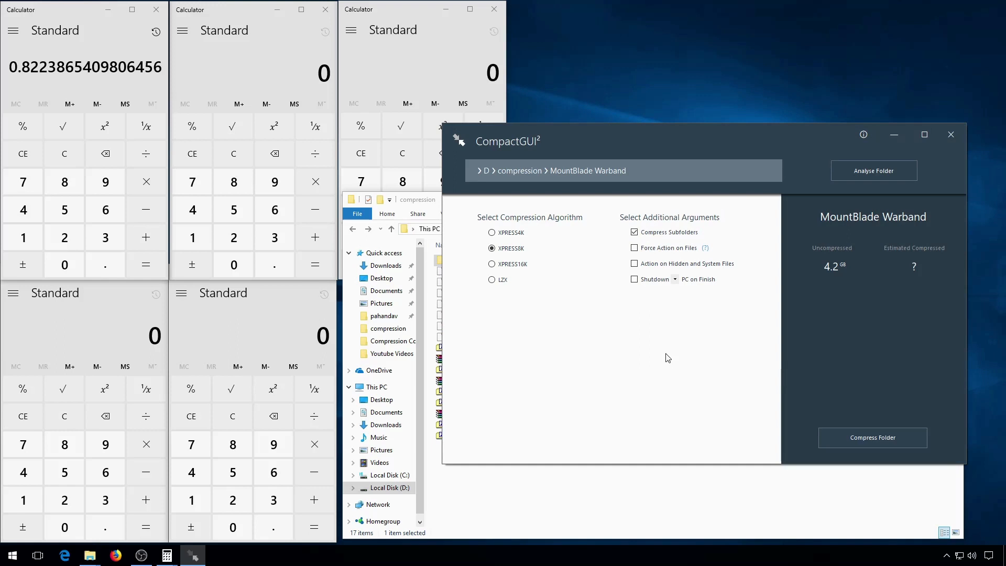
pyautogui.moveTo(583, 312)
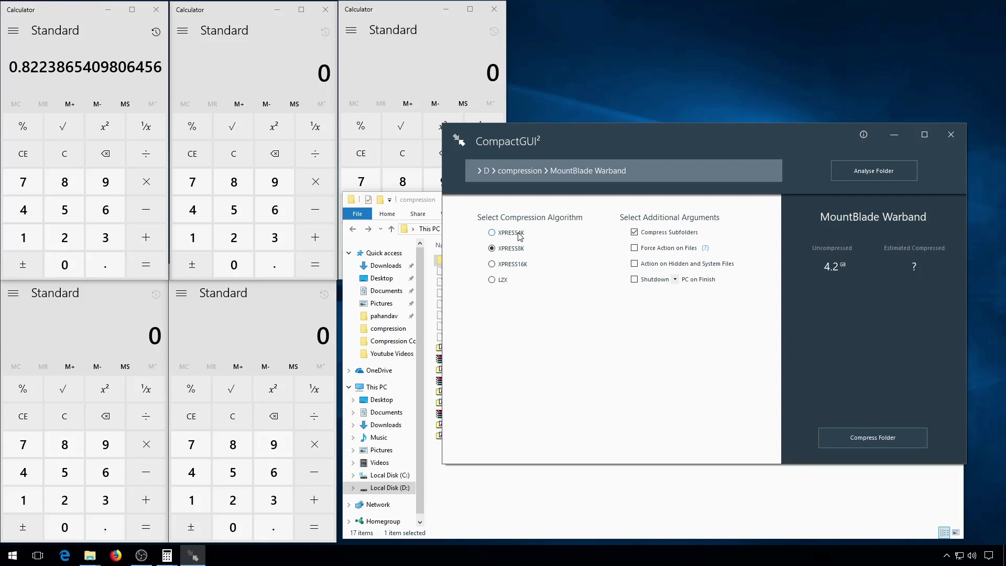
pyautogui.click(491, 233)
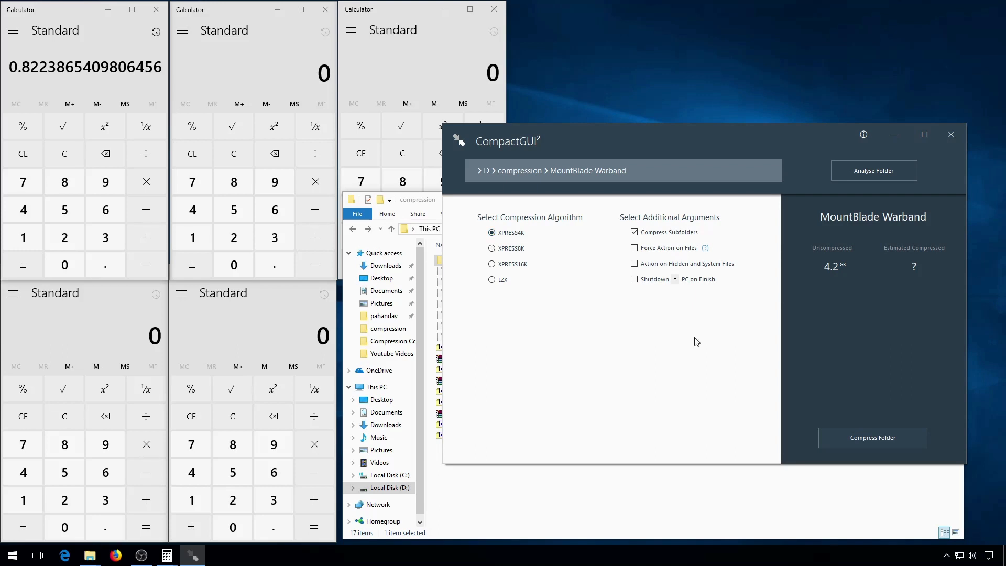
pyautogui.moveTo(803, 382)
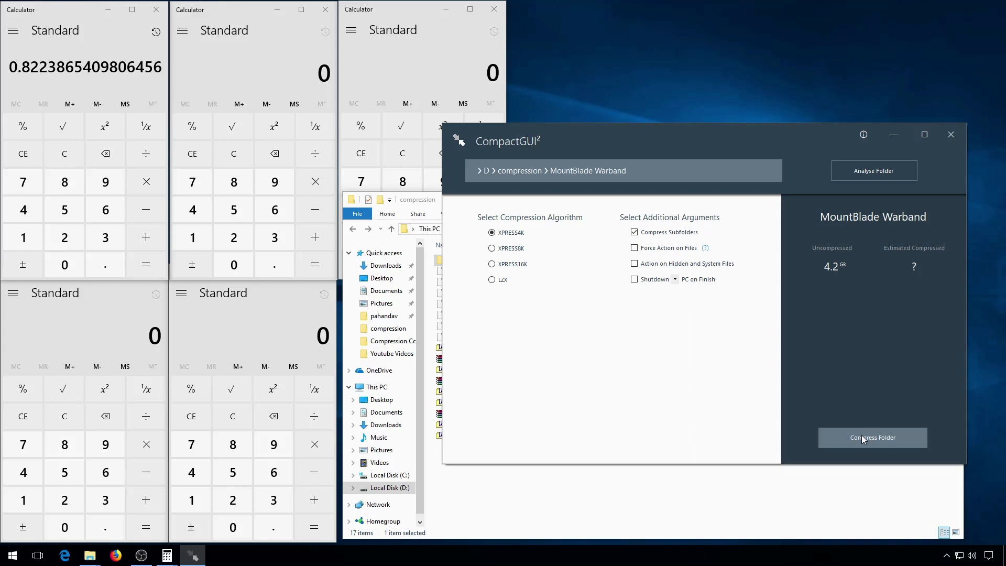
pyautogui.click(873, 438)
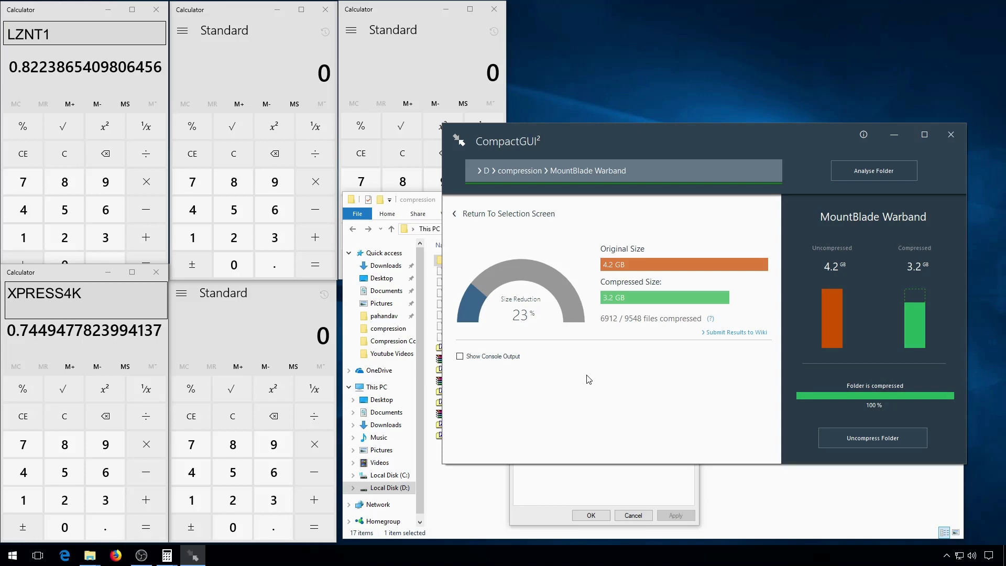
pyautogui.click(508, 214)
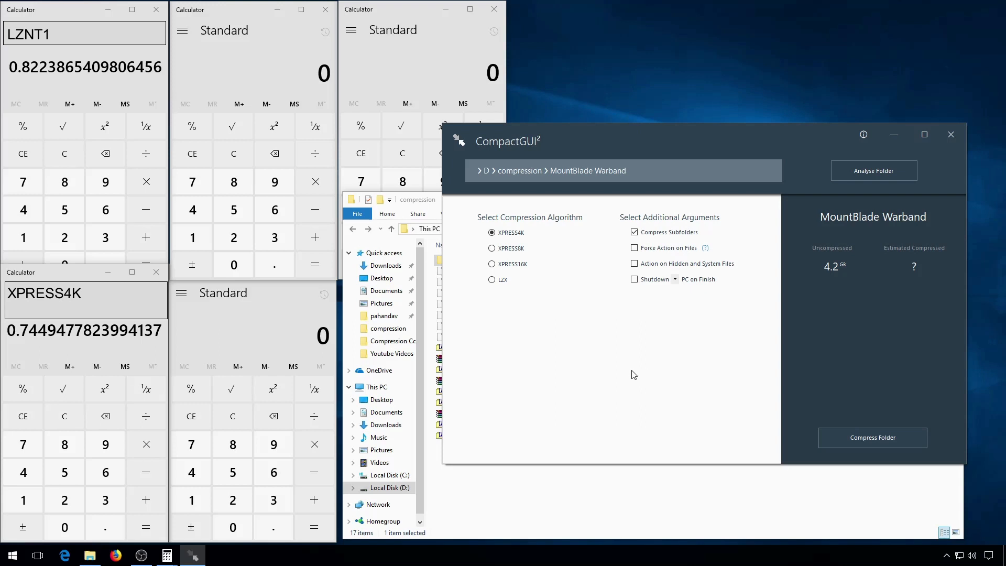
# - Compress MountBlade Warband with XPRESS8K, reducing it 29% to 3.0 GB
pyautogui.click(492, 249)
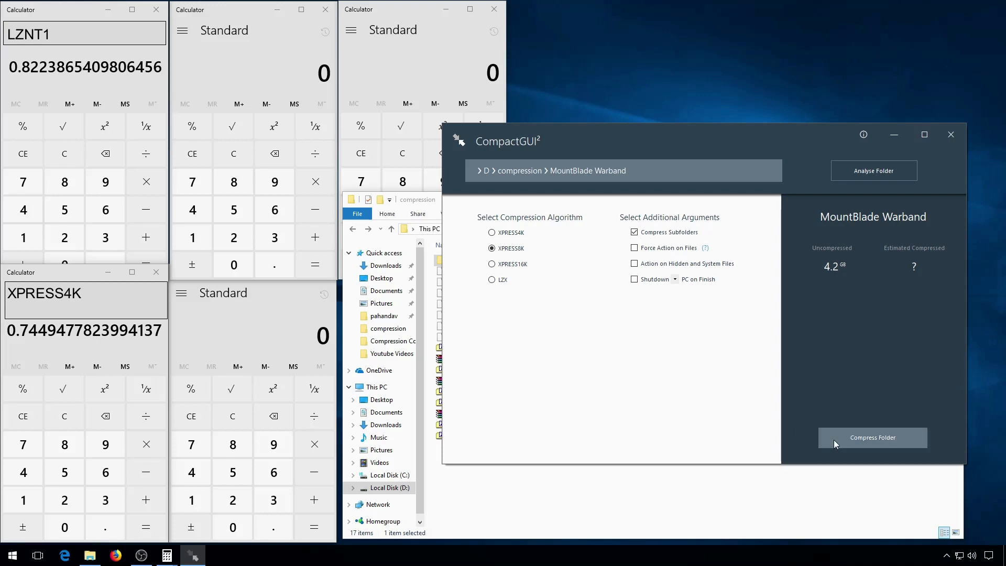
pyautogui.click(873, 437)
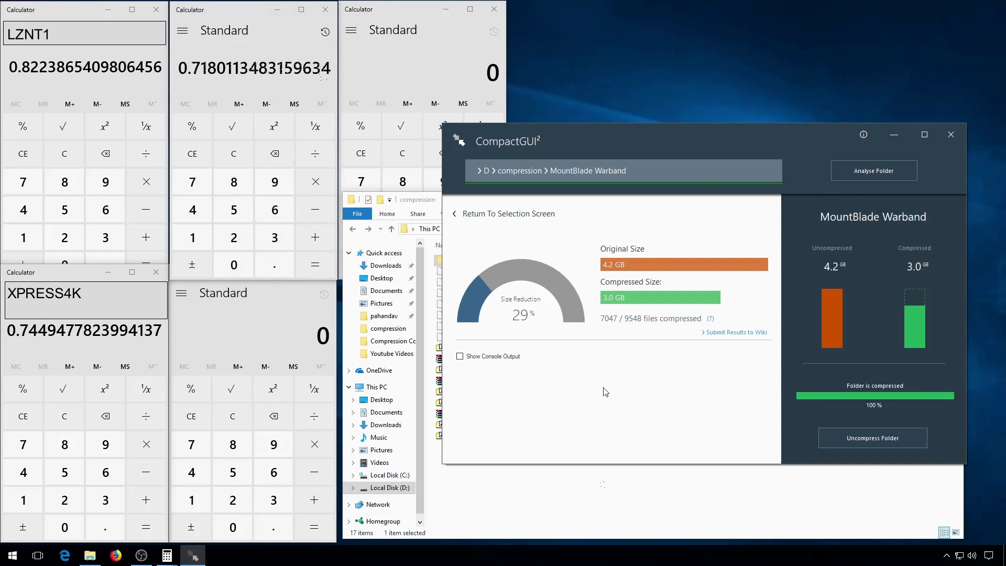
pyautogui.write('XPRESS8K')
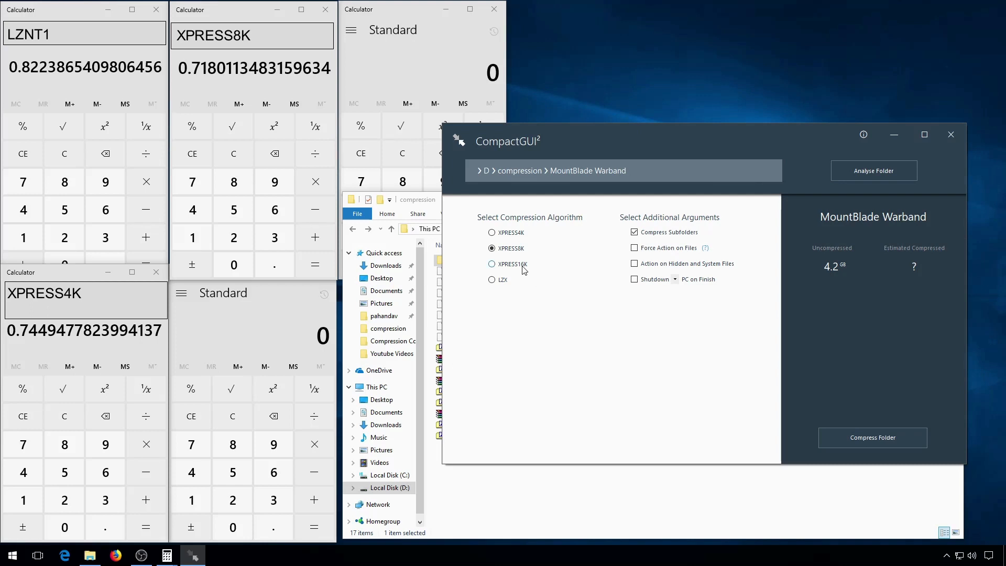
# - Compress MountBlade Warband with XPRESS16K for a ratio around 0.704
pyautogui.click(493, 264)
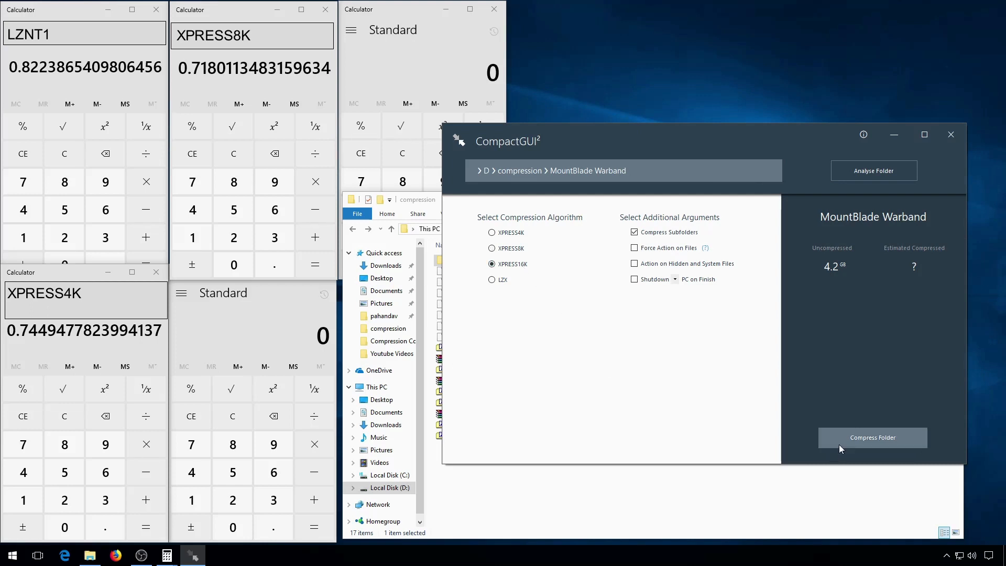
pyautogui.click(872, 437)
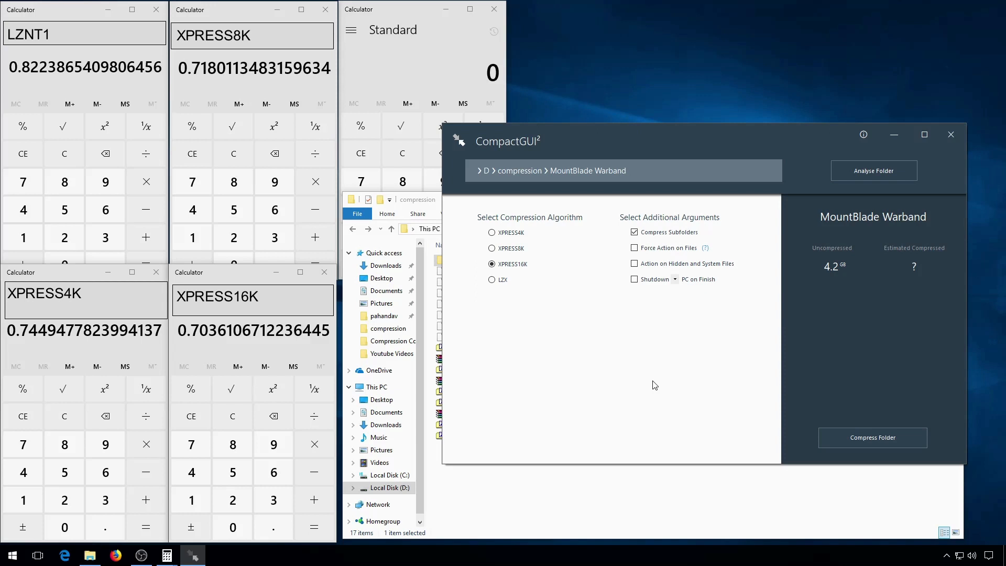
pyautogui.moveTo(510, 299)
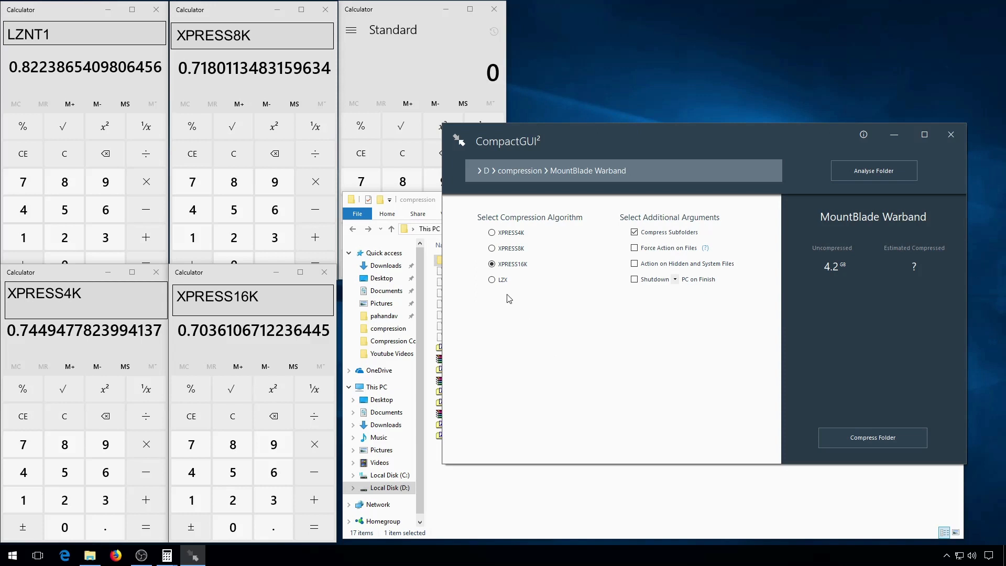
# - Choose LZX, accept the program/game folder warning, and begin compressing MountBlade Warband
pyautogui.click(492, 279)
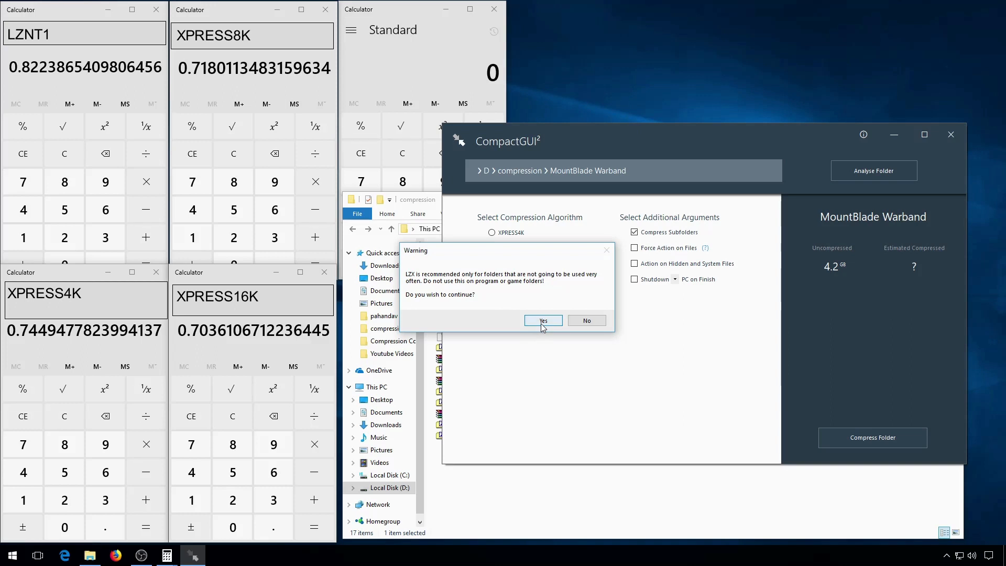
pyautogui.click(543, 321)
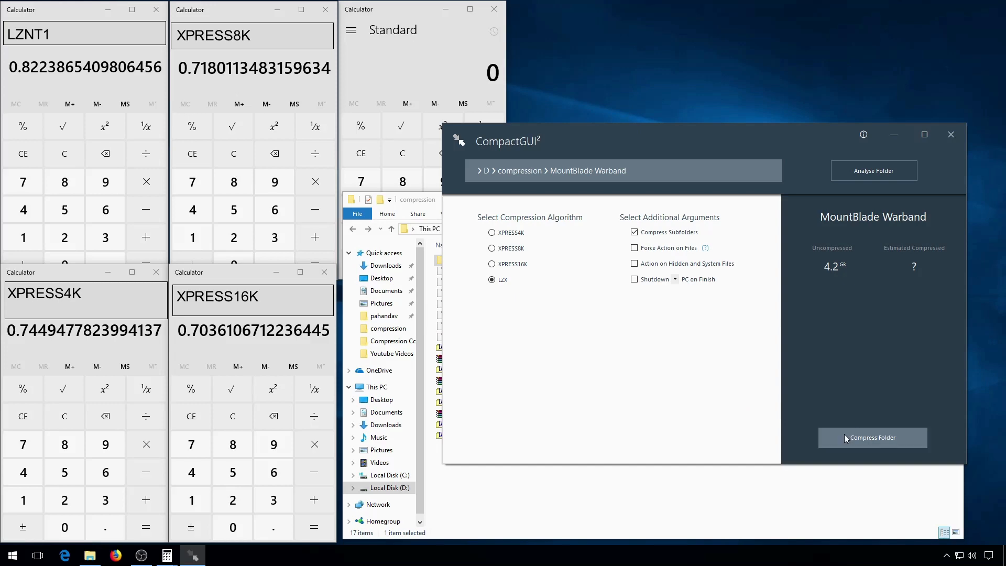
pyautogui.click(872, 437)
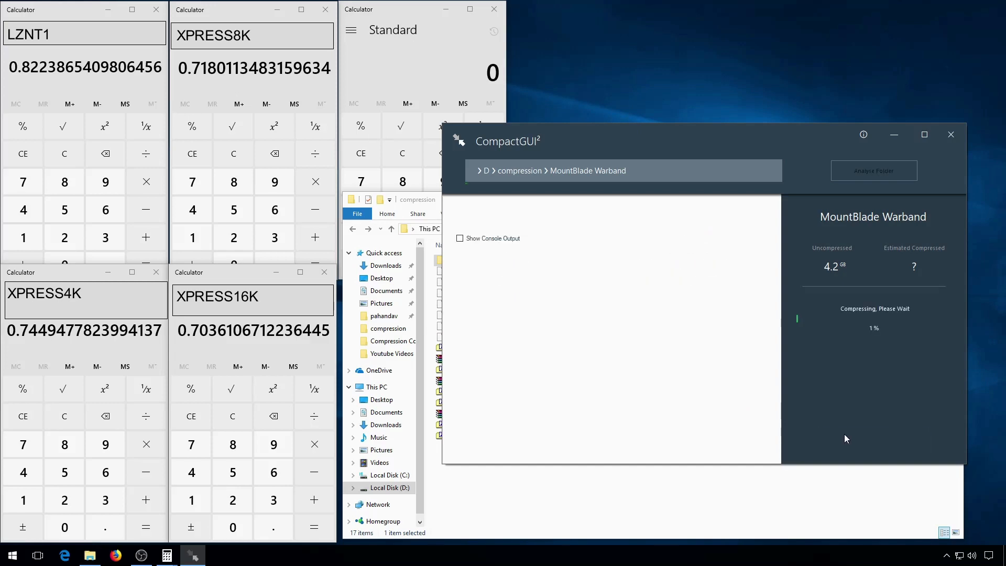